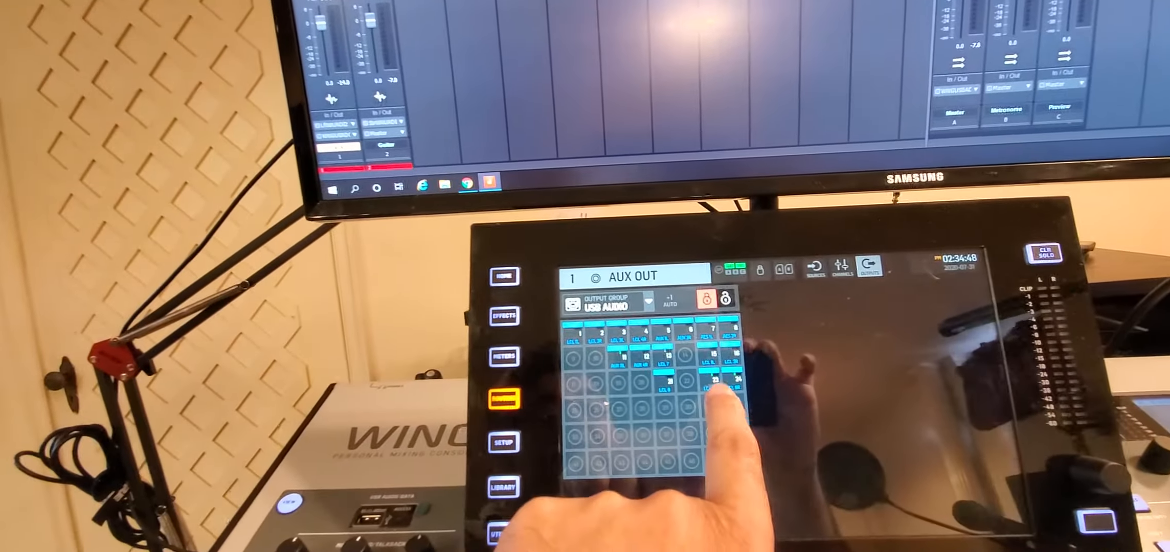
# Assign AUX OUT 1 to a USB Audio output cell in the Wing routing grid.
pyautogui.click(692, 377)
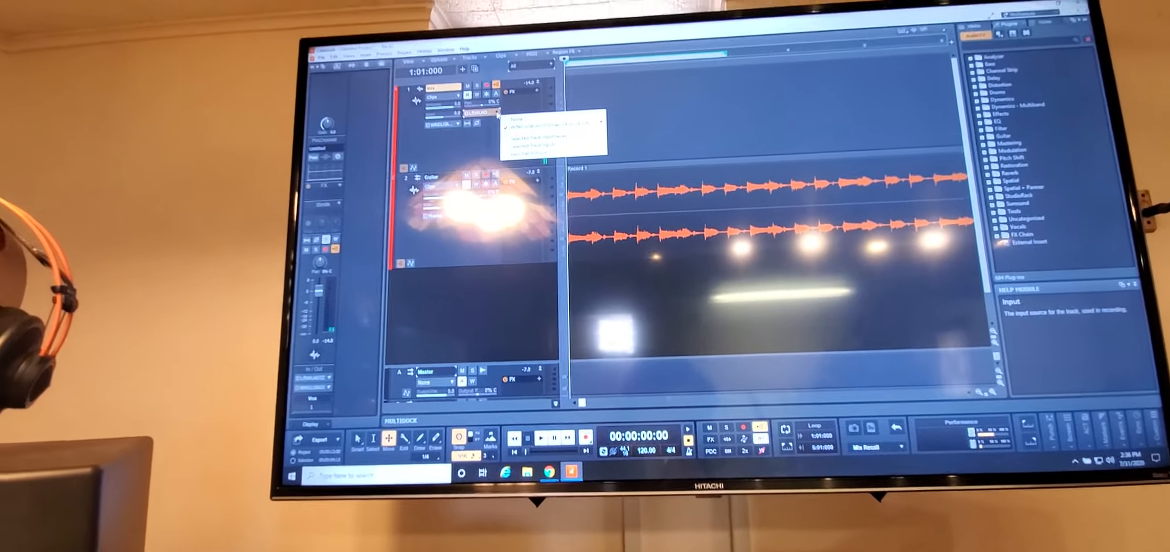
# Set the first track's input to a WING-USB ASIO driver input channel.
pyautogui.click(542, 145)
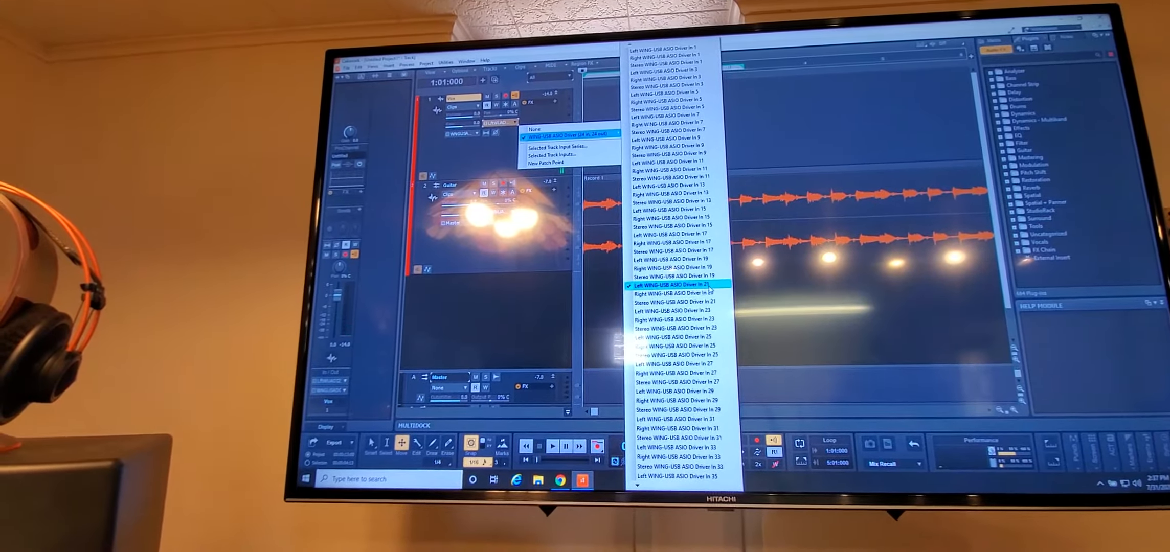
pyautogui.click(668, 284)
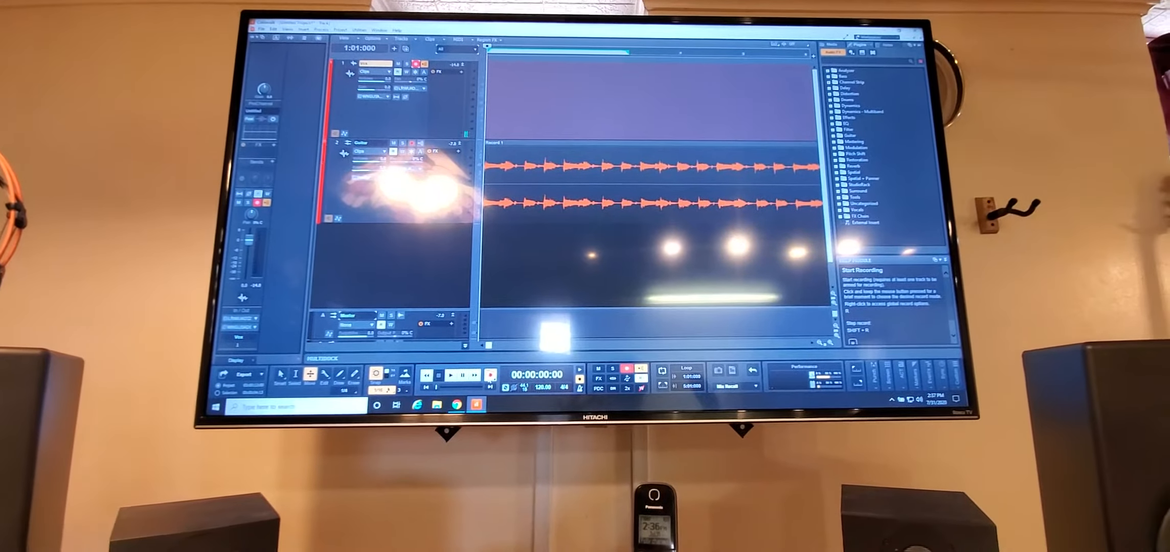
pyautogui.click(449, 374)
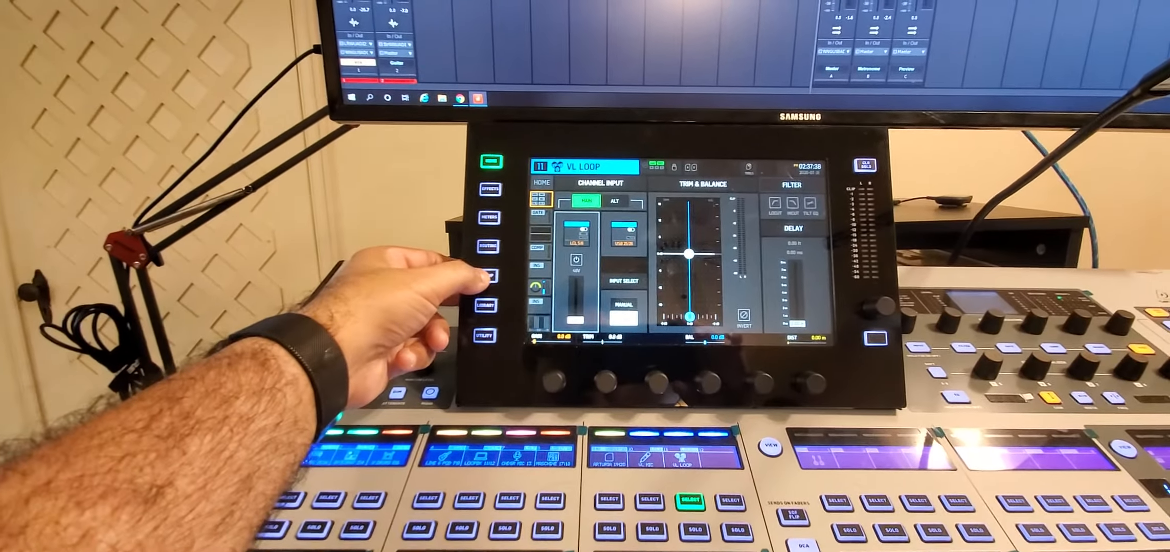
# Select the VL LOOP channel to show its MAIN/ALT USB input sources.
pyautogui.click(489, 277)
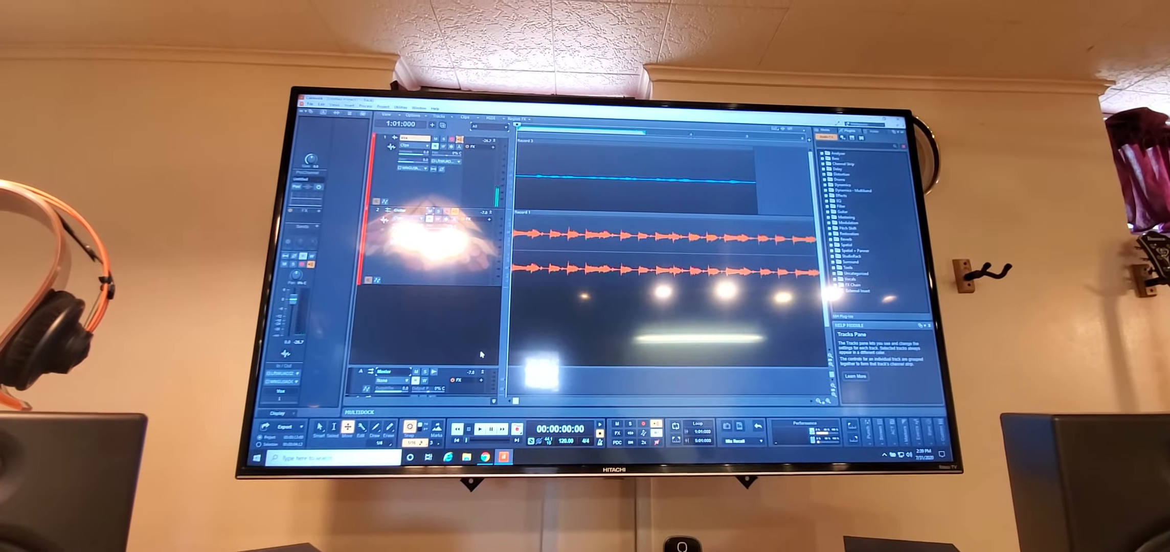
pyautogui.click(480, 426)
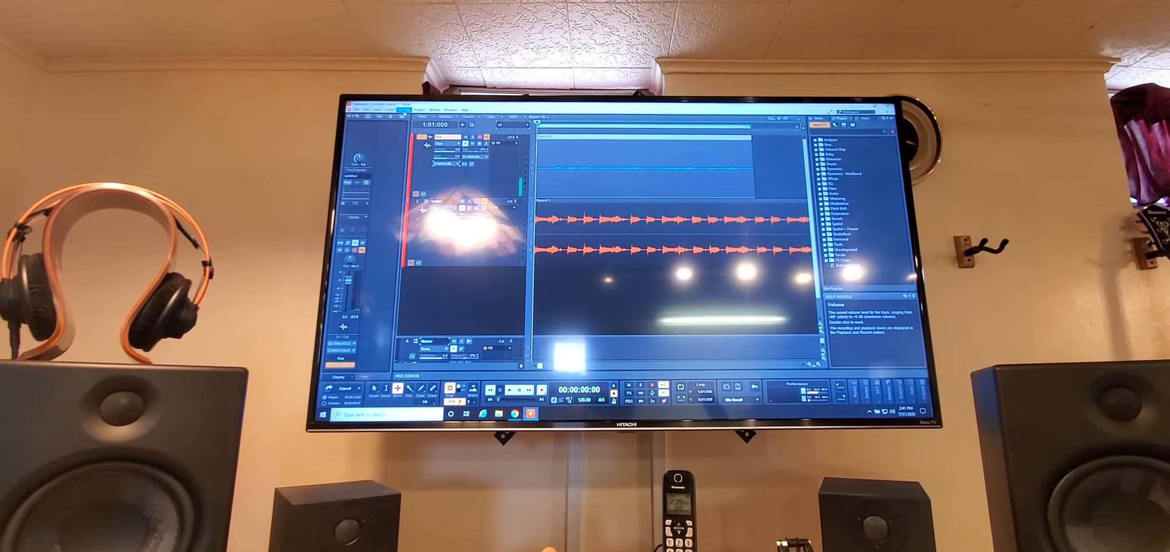
# Select the vocal clip and confirm Normalize to maximize its level.
pyautogui.click(403, 111)
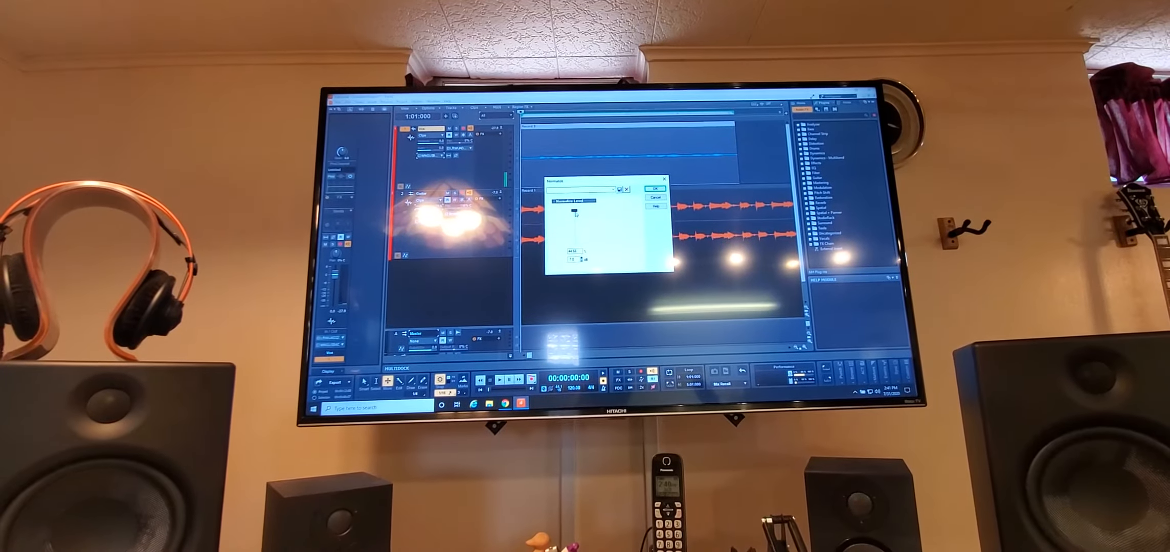
pyautogui.click(651, 188)
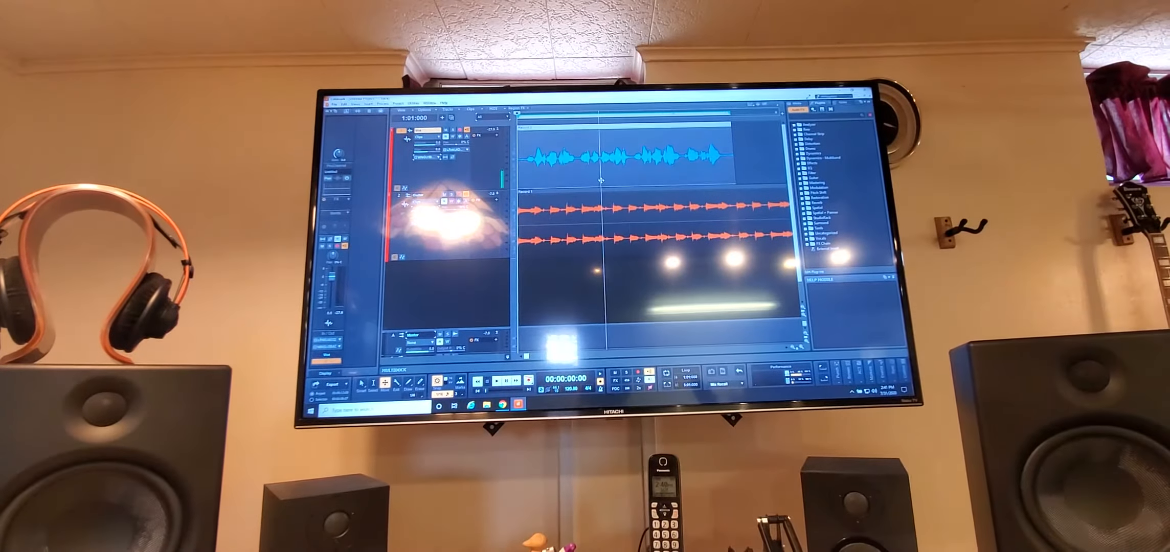